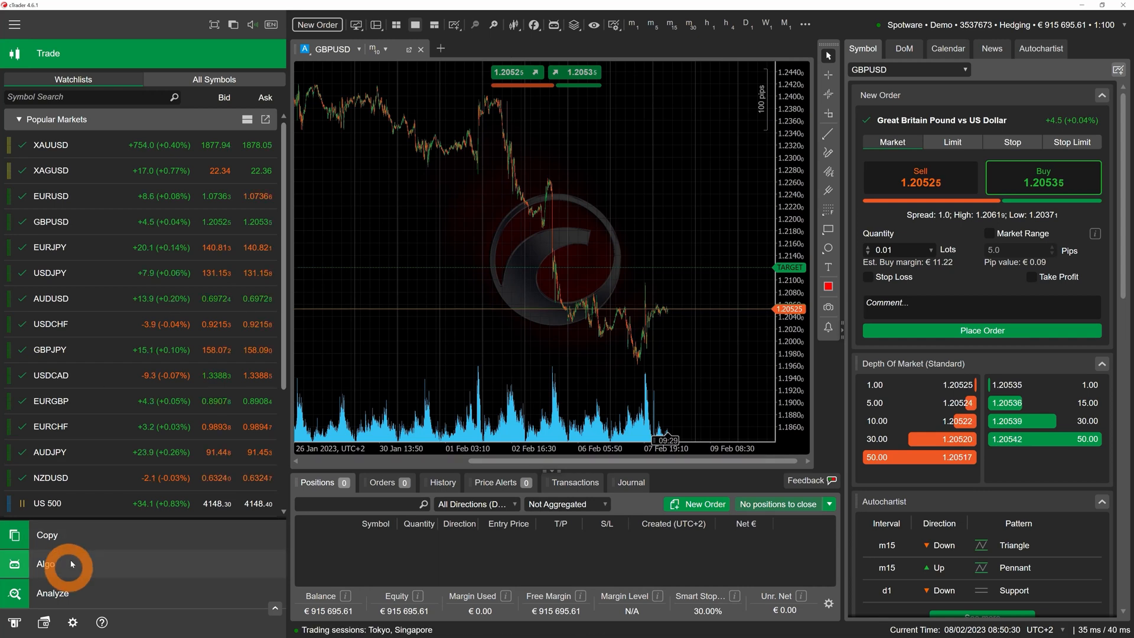
Switch from the trading chart to the Algo section showing the Sample Trend cBot's code.
{"action": "left_click", "coordinate": [45, 564]}
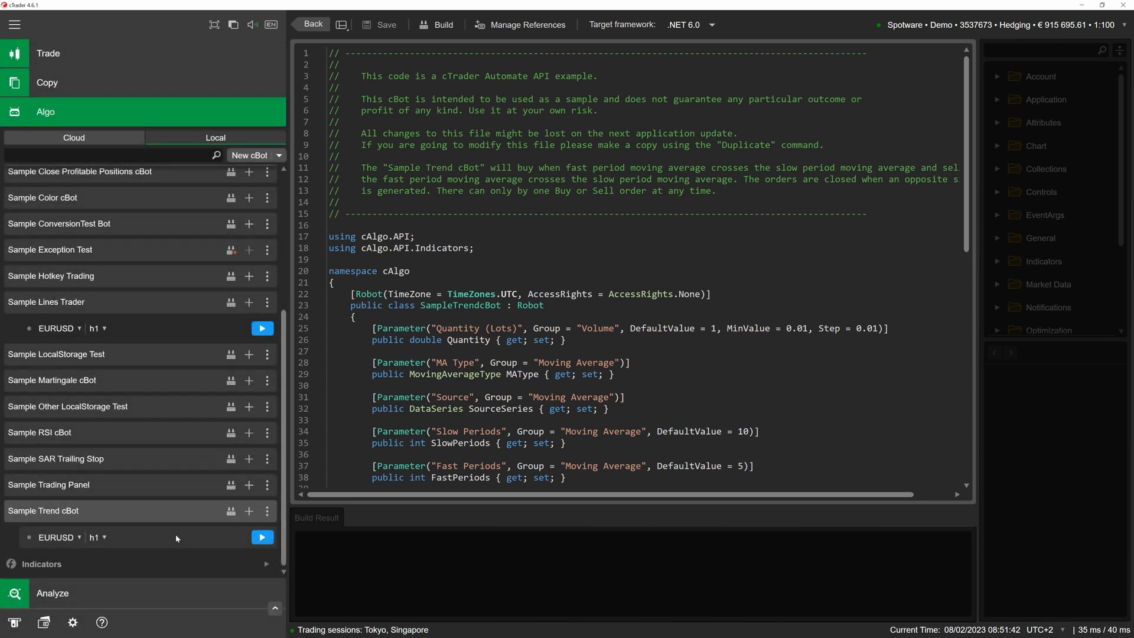
Show the Optimization workspace for the Sample Trend cBot's EURUSD h1 instance.
{"action": "left_click", "coordinate": [262, 537]}
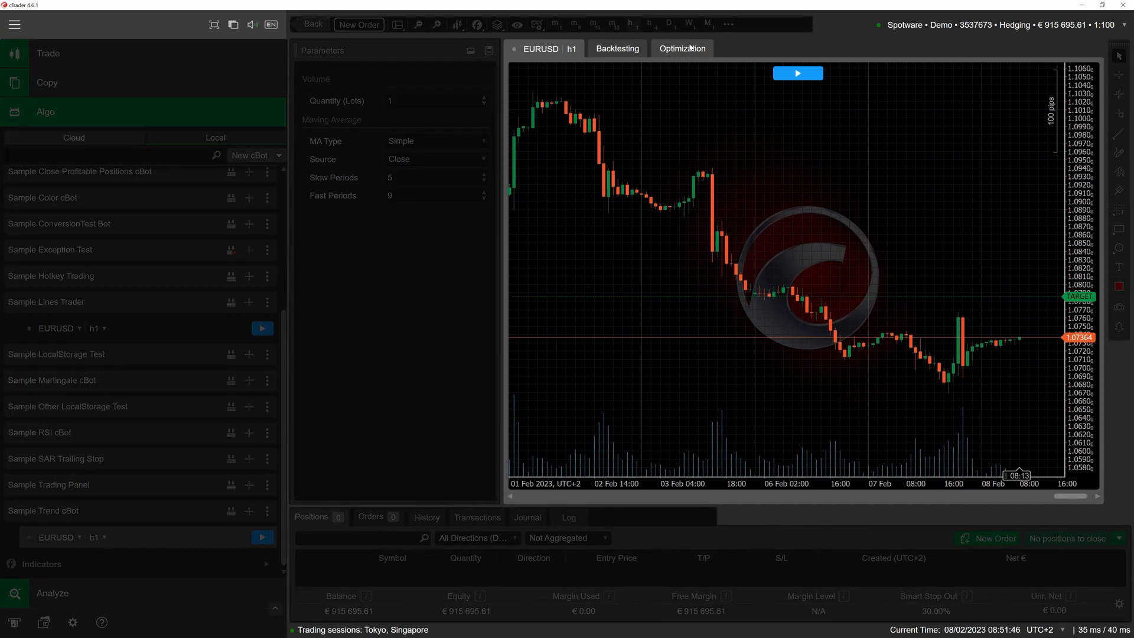
{"action": "left_click", "coordinate": [680, 48]}
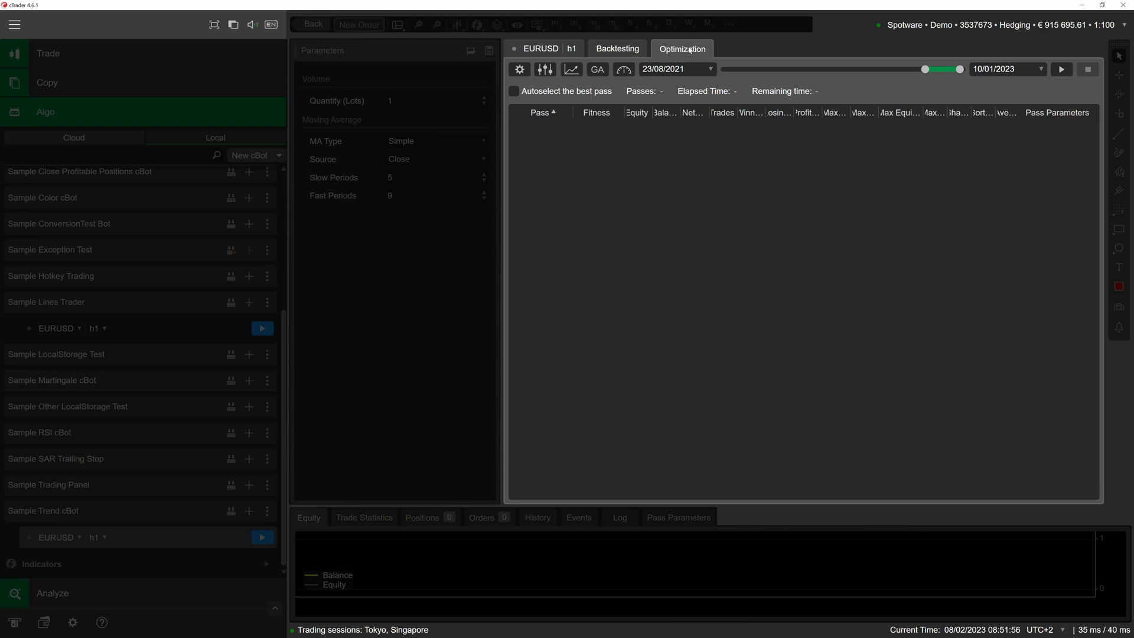
Set the backtesting starting capital to 3000 in the Backtesting Settings.
{"action": "left_click", "coordinate": [518, 68]}
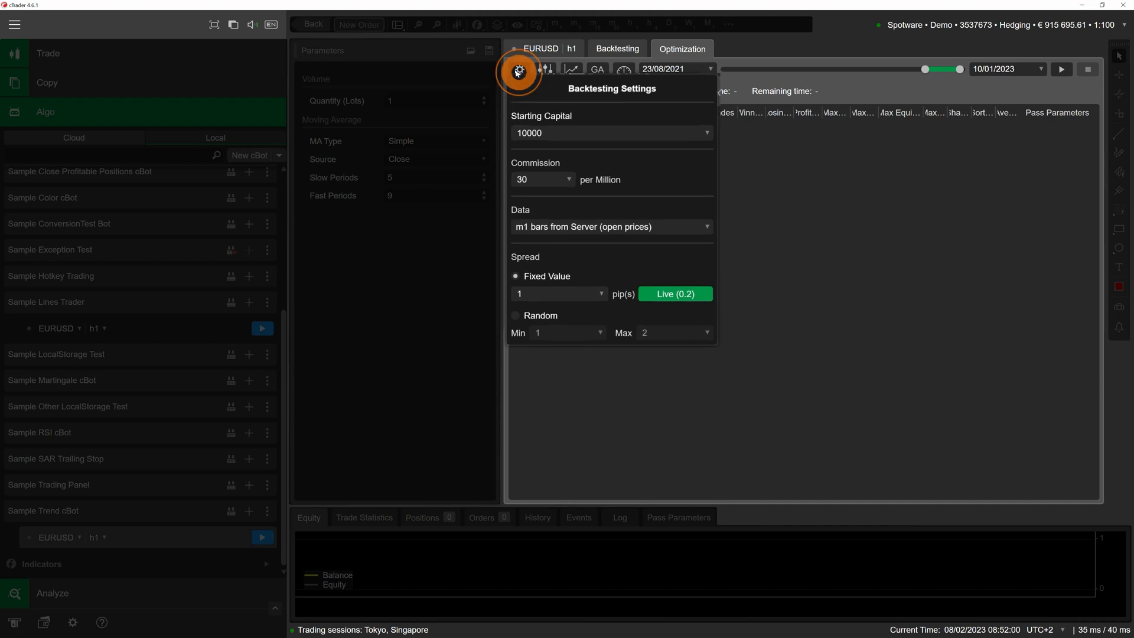
{"action": "left_click", "coordinate": [518, 69]}
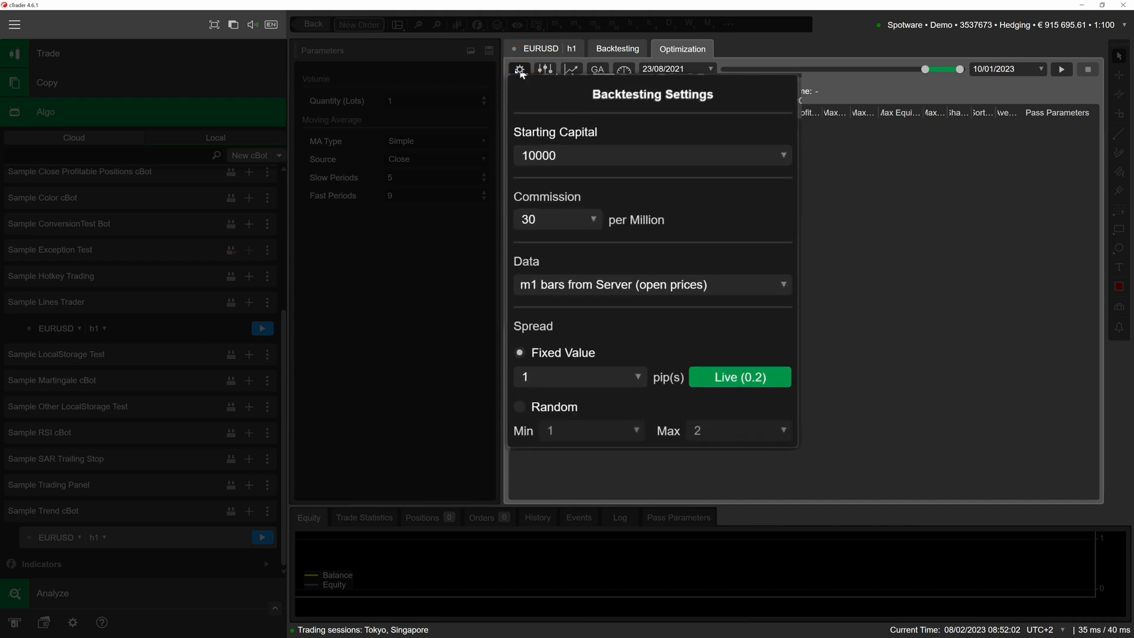
{"action": "mouse_move", "coordinate": [568, 144]}
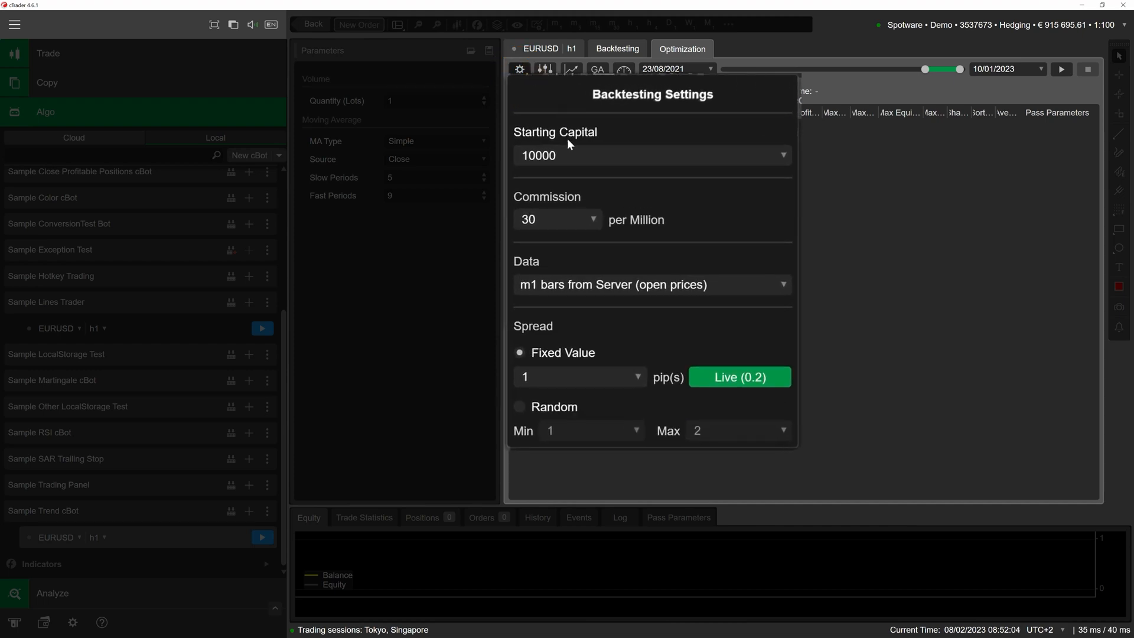
{"action": "type", "text": "3000"}
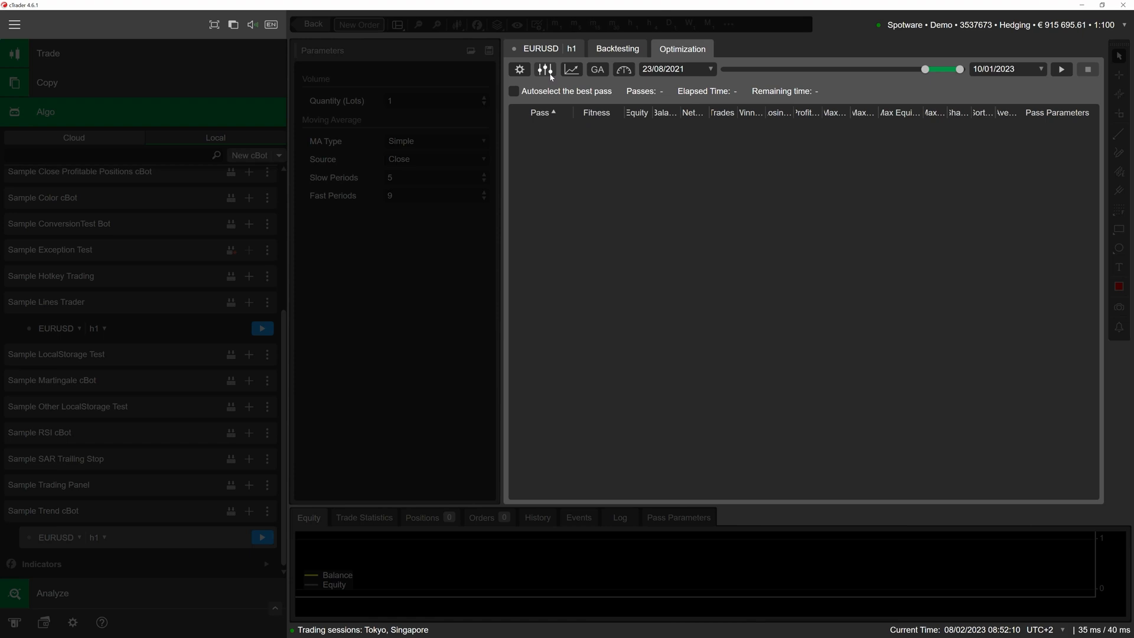
Vary only Slow Periods (5–15) and Fast Periods (0–10), leaving MA Type fixed at Simple.
{"action": "left_click", "coordinate": [545, 69]}
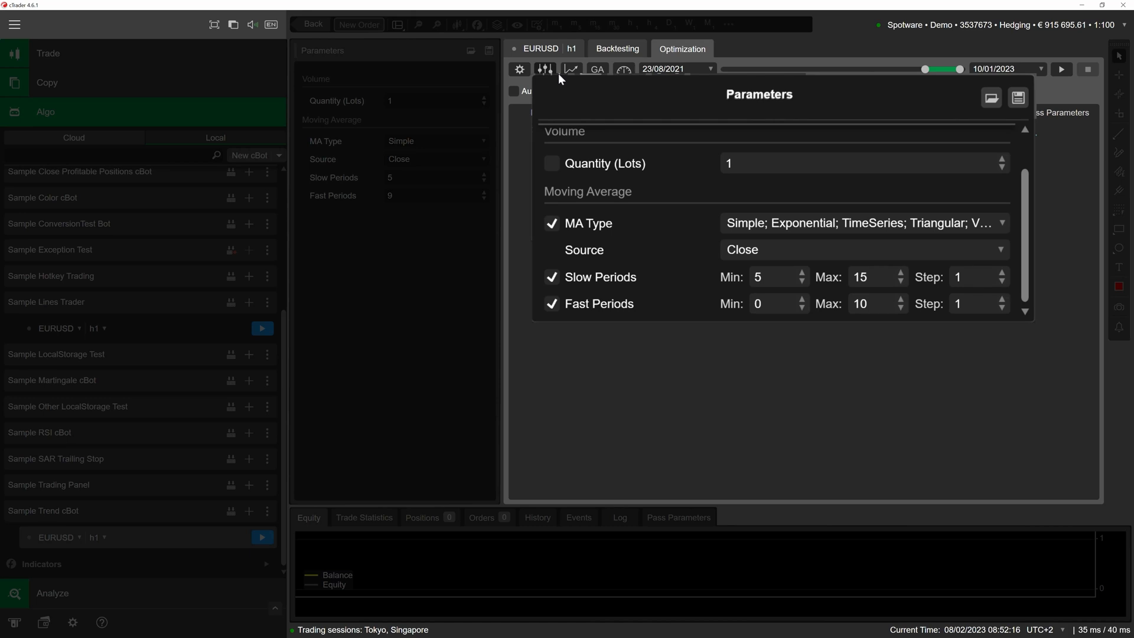
{"action": "left_click", "coordinate": [551, 276]}
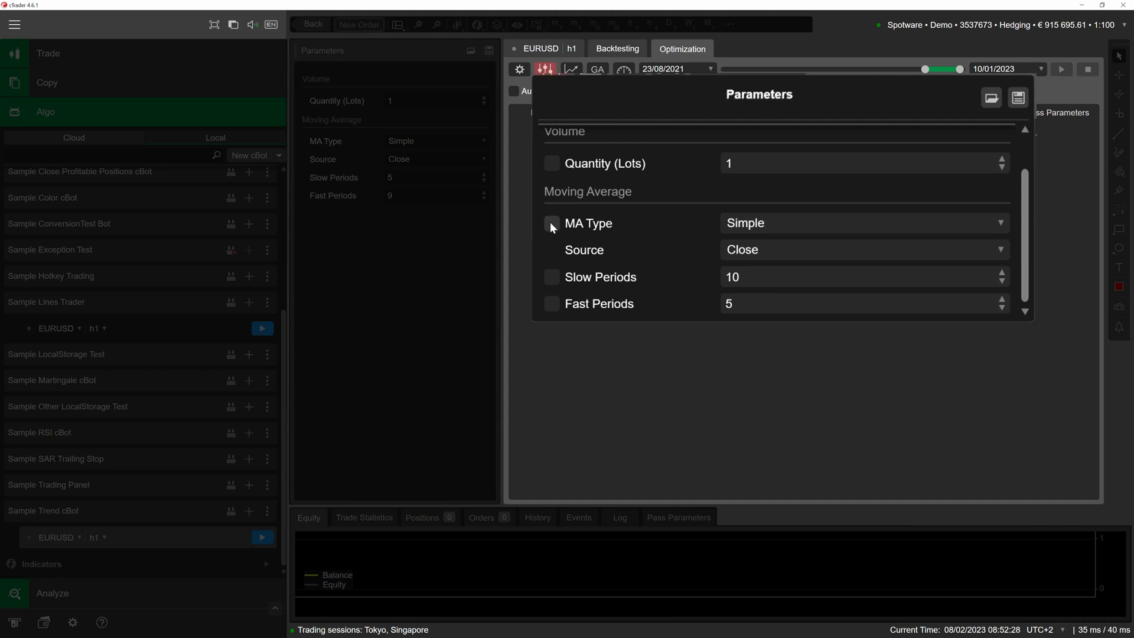
{"action": "mouse_move", "coordinate": [552, 281]}
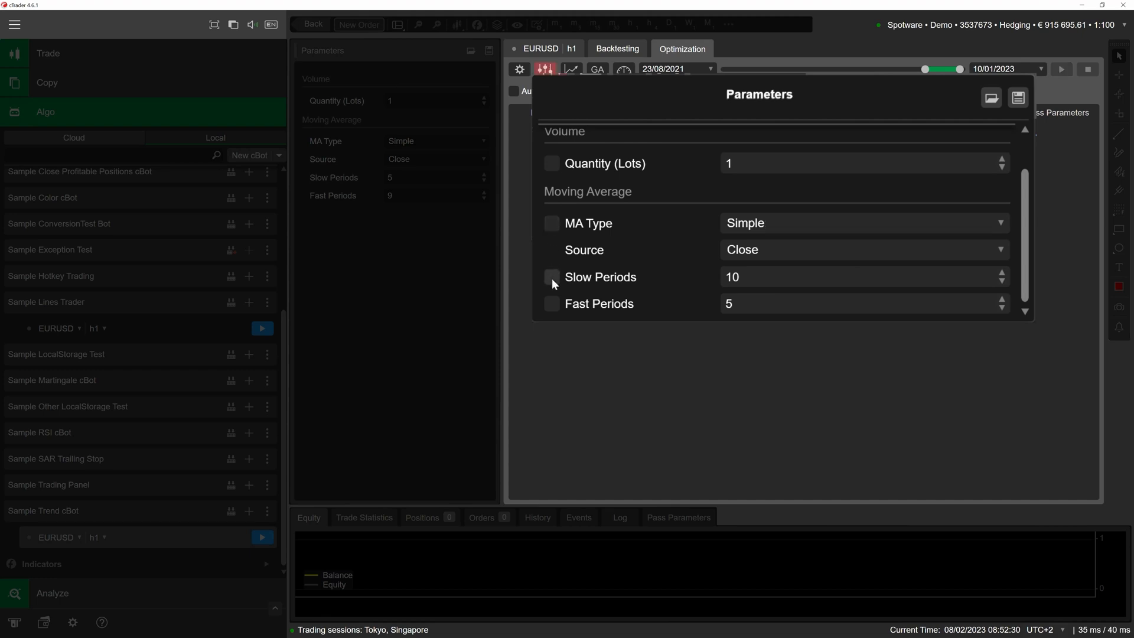
{"action": "left_click", "coordinate": [551, 276]}
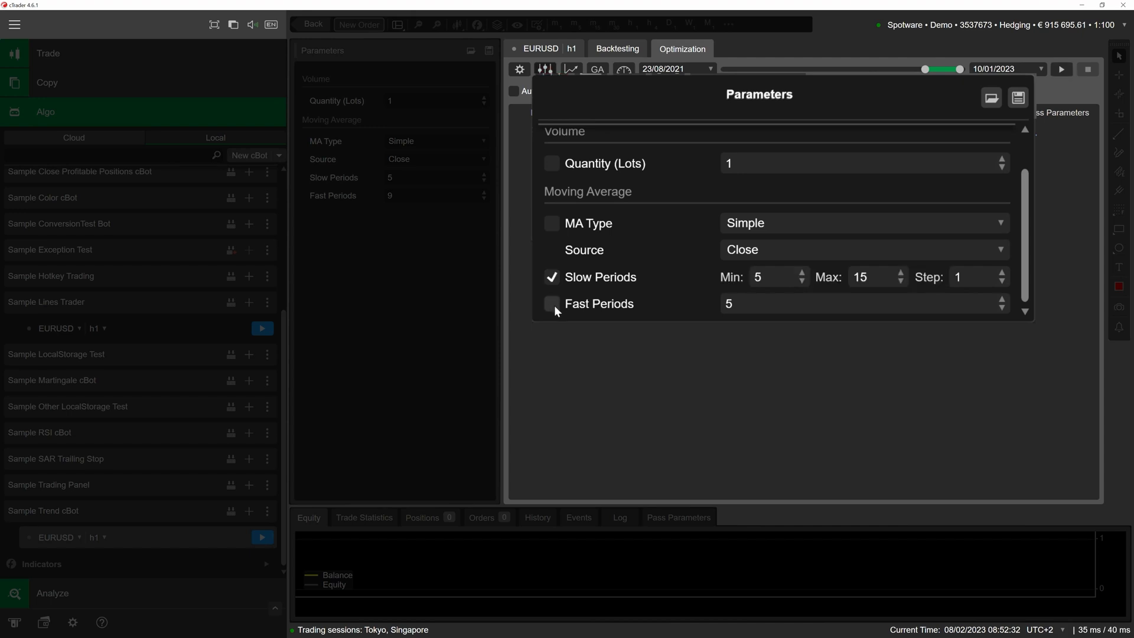
{"action": "left_click", "coordinate": [553, 304]}
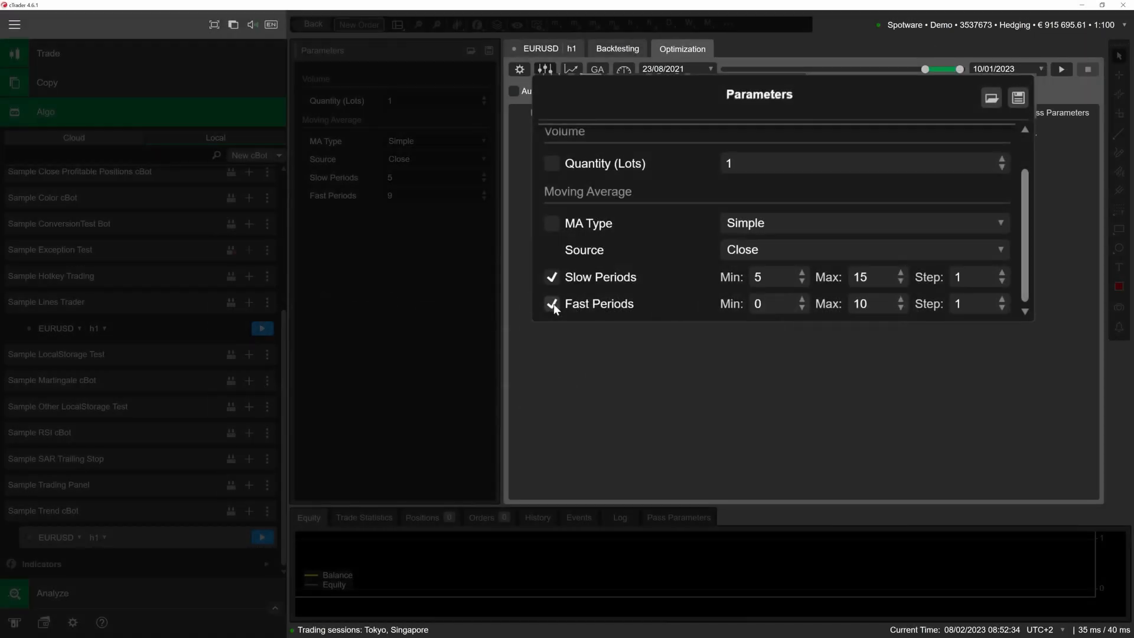
{"action": "left_click", "coordinate": [551, 304]}
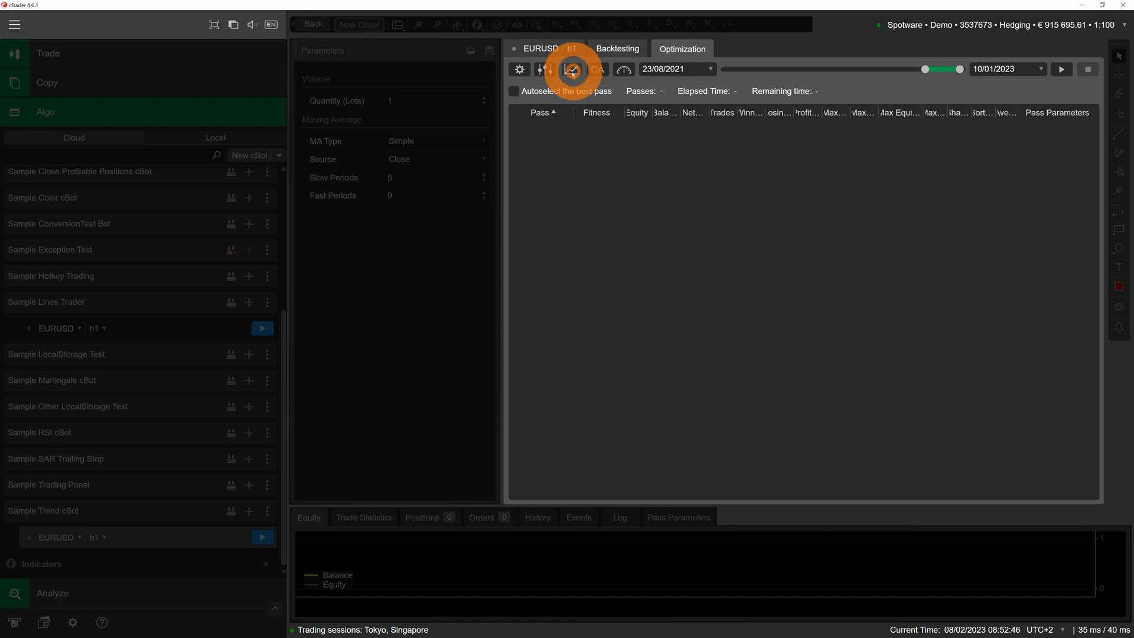
Review the Standard criteria: maximize net profit and winning trades, minimize equity drawdown.
{"action": "left_click", "coordinate": [572, 68]}
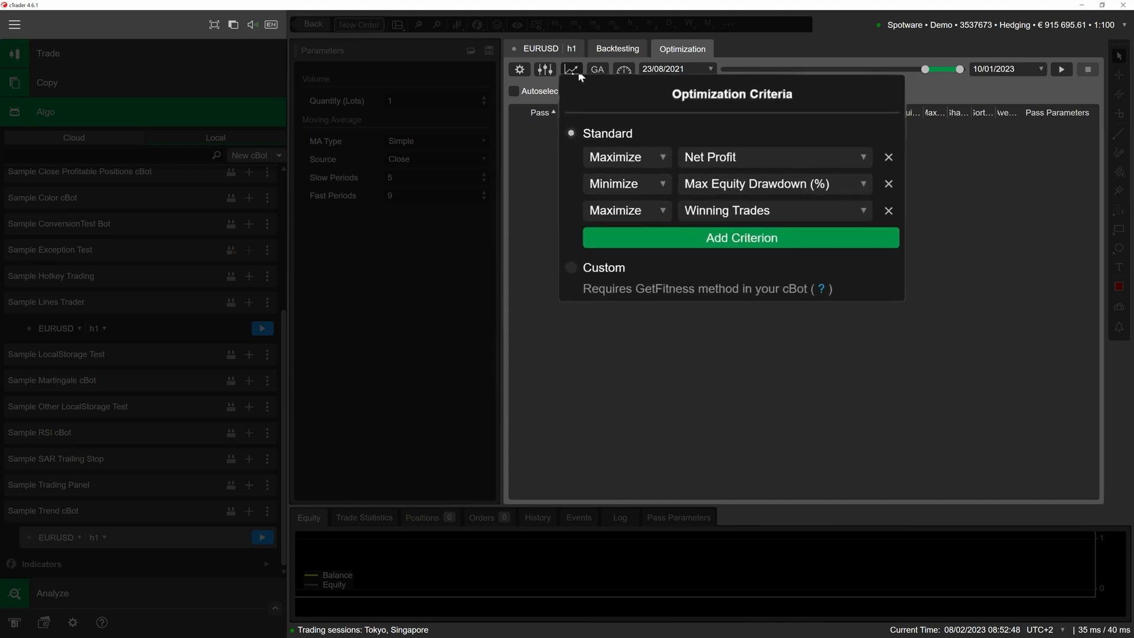
{"action": "left_click", "coordinate": [626, 157]}
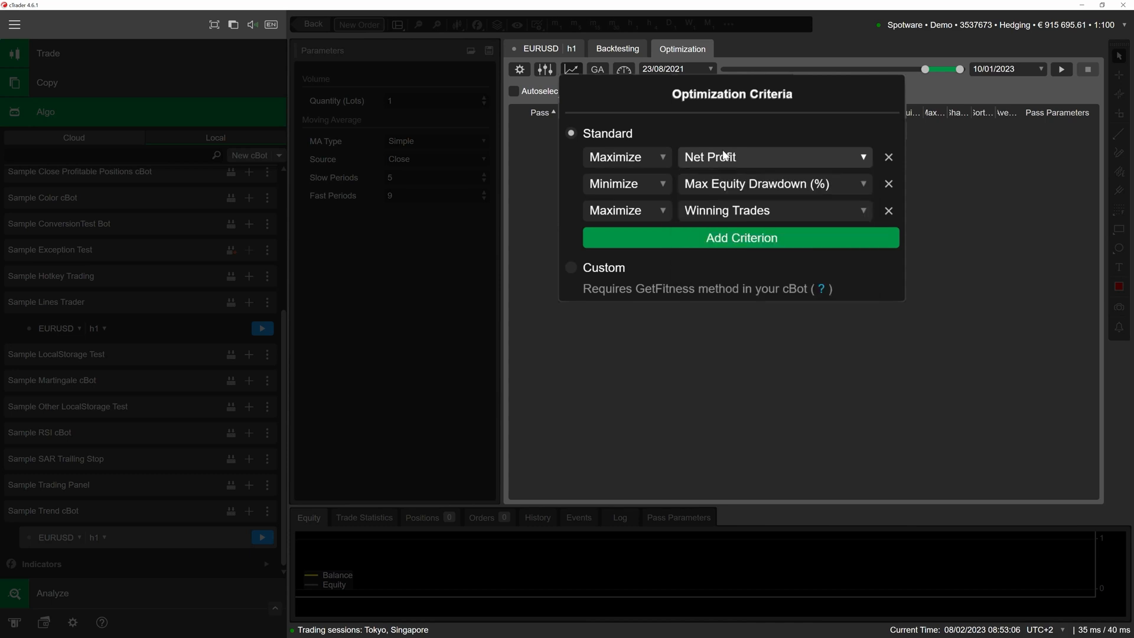
{"action": "left_click", "coordinate": [741, 237]}
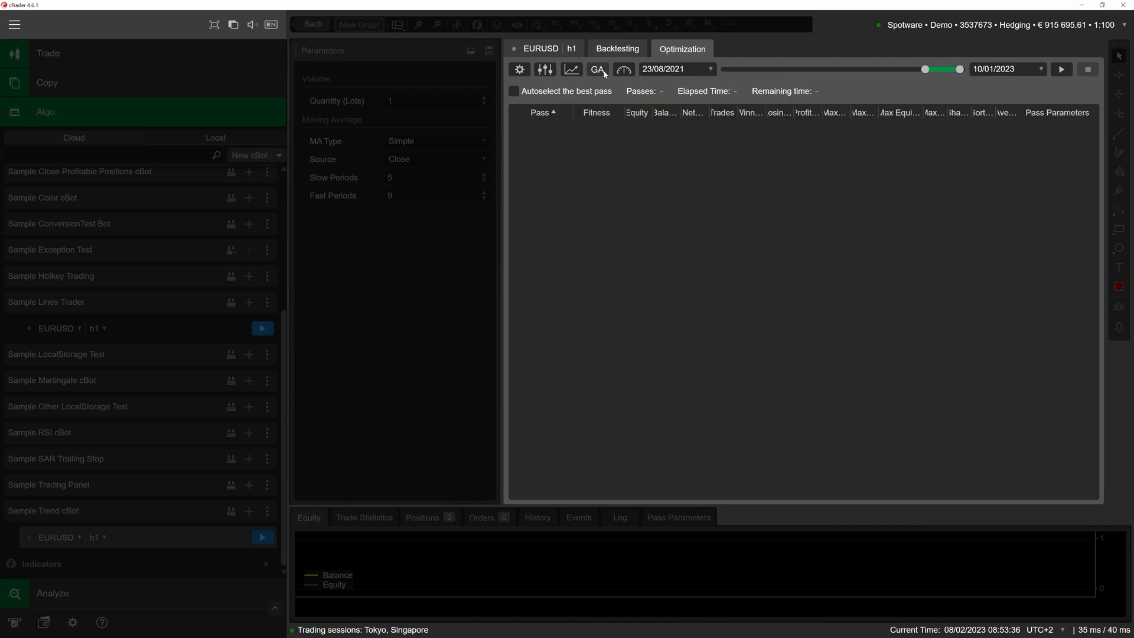
Compare Grid search with the Genetic Algorithm as the optimization method.
{"action": "left_click", "coordinate": [596, 68]}
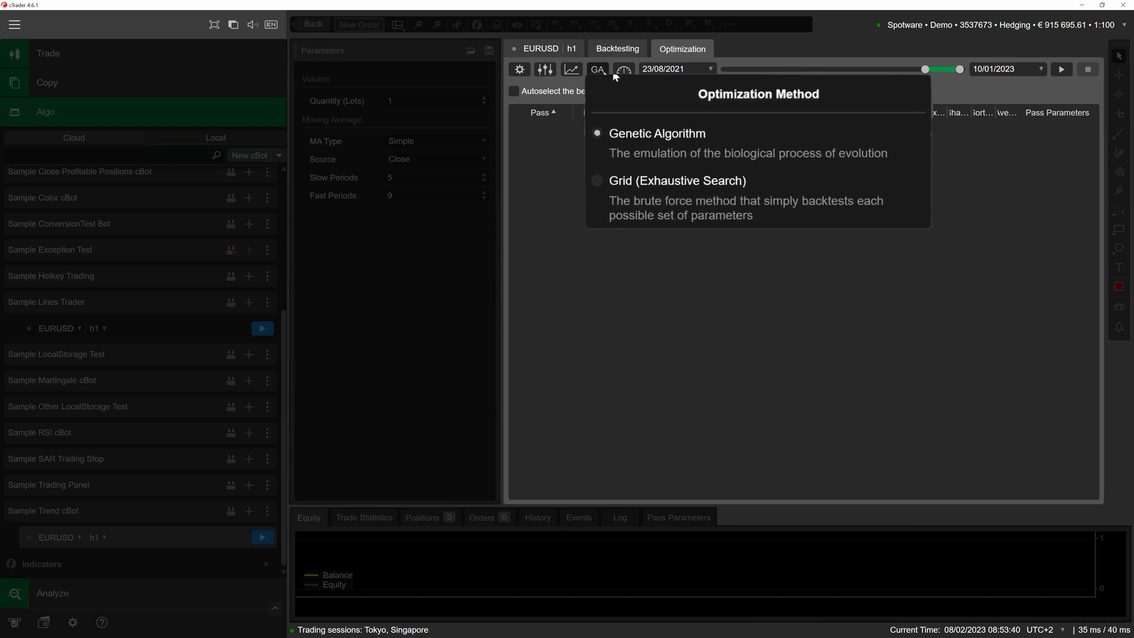
{"action": "left_click", "coordinate": [596, 179]}
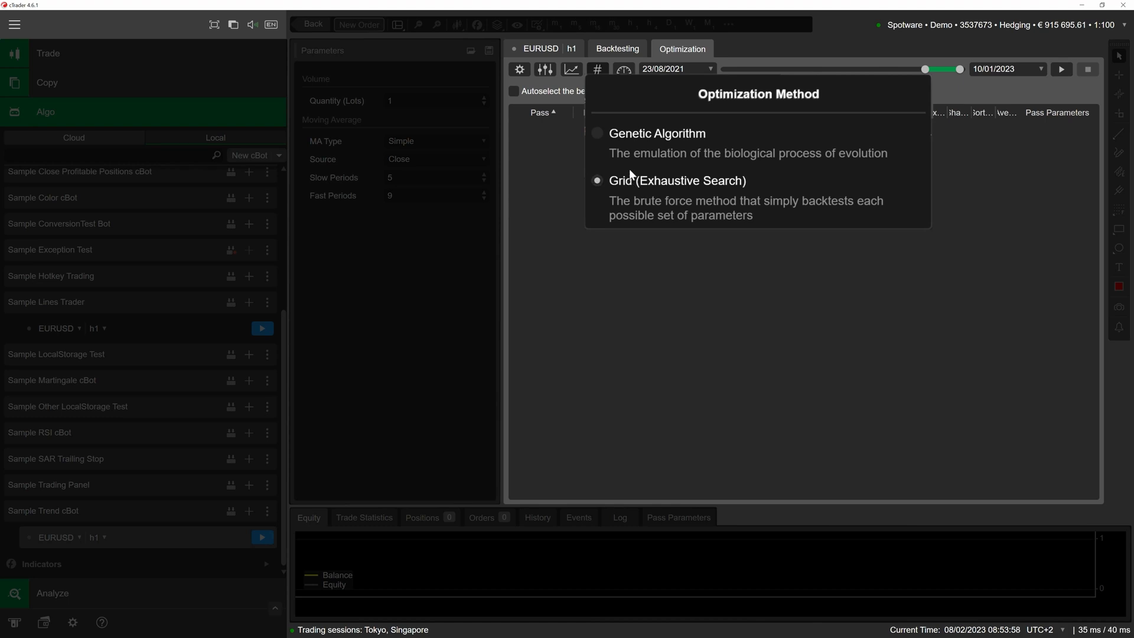
{"action": "left_click", "coordinate": [598, 133]}
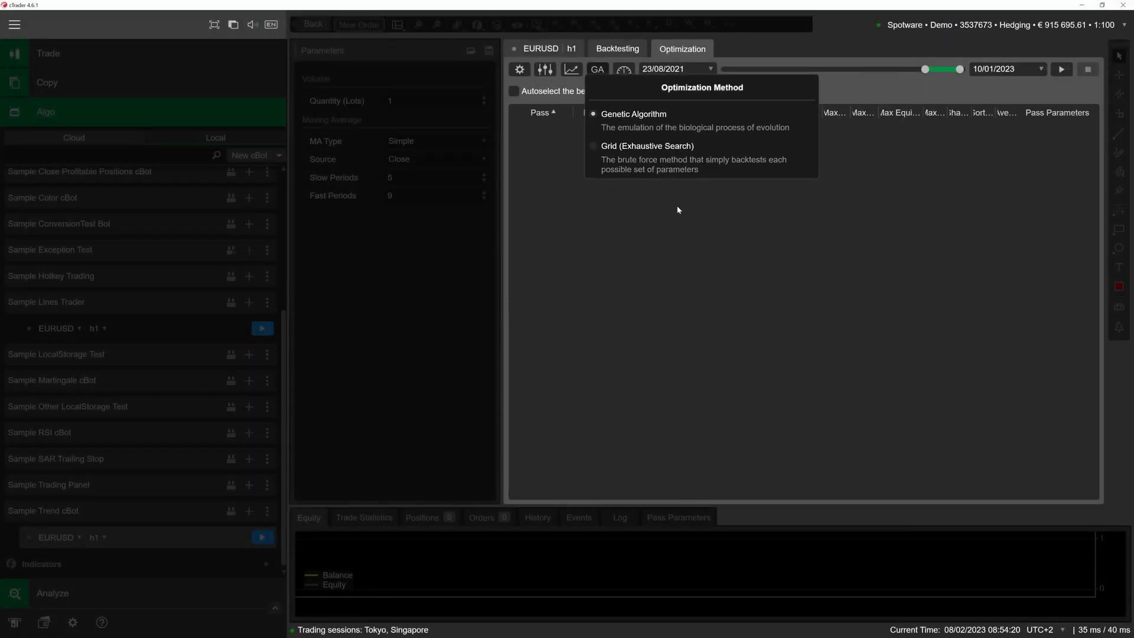
Move the optimization start date to 10/01/2022, ending 10/01/2023.
{"action": "left_click", "coordinate": [678, 203]}
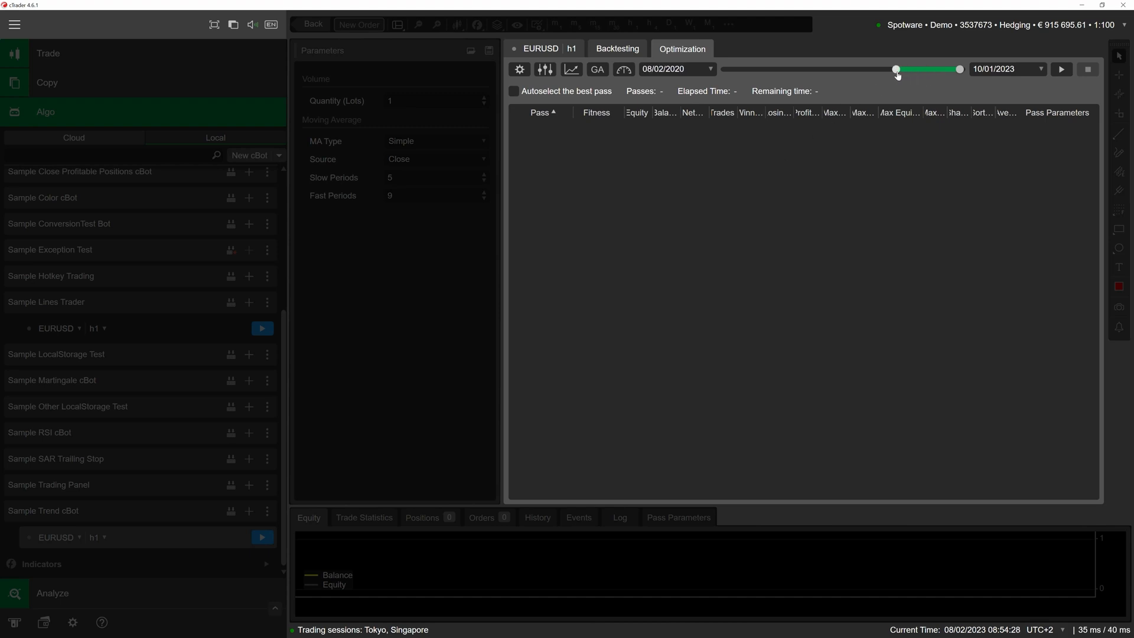
{"action": "left_click", "coordinate": [709, 68]}
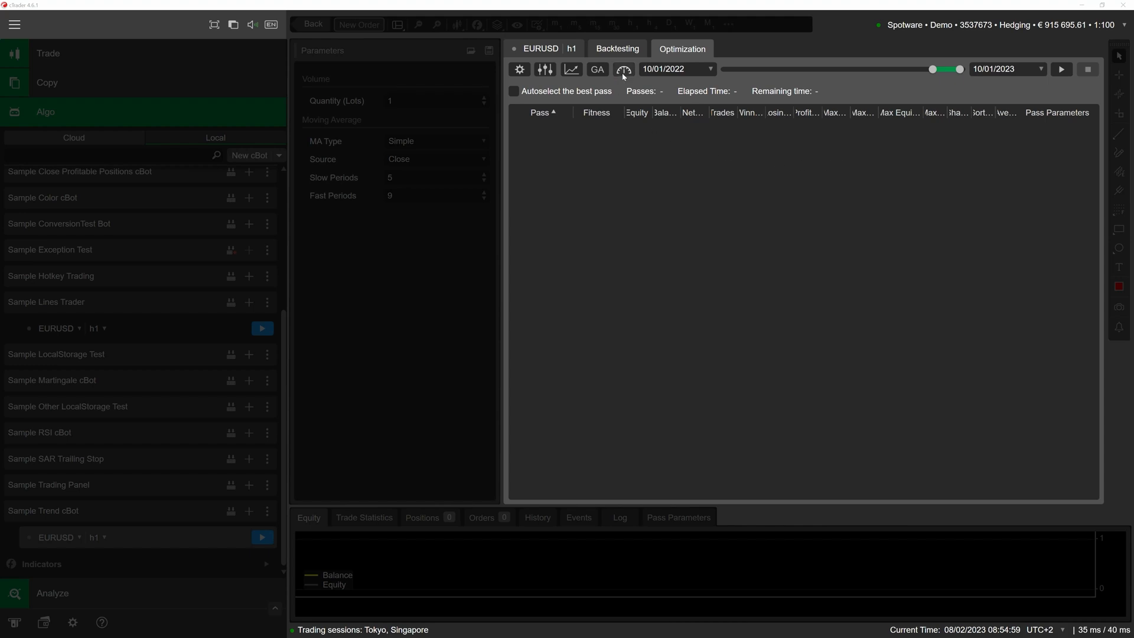
Show the CPU resources panel to raise optimization CPU usage toward 62%.
{"action": "left_click", "coordinate": [622, 69]}
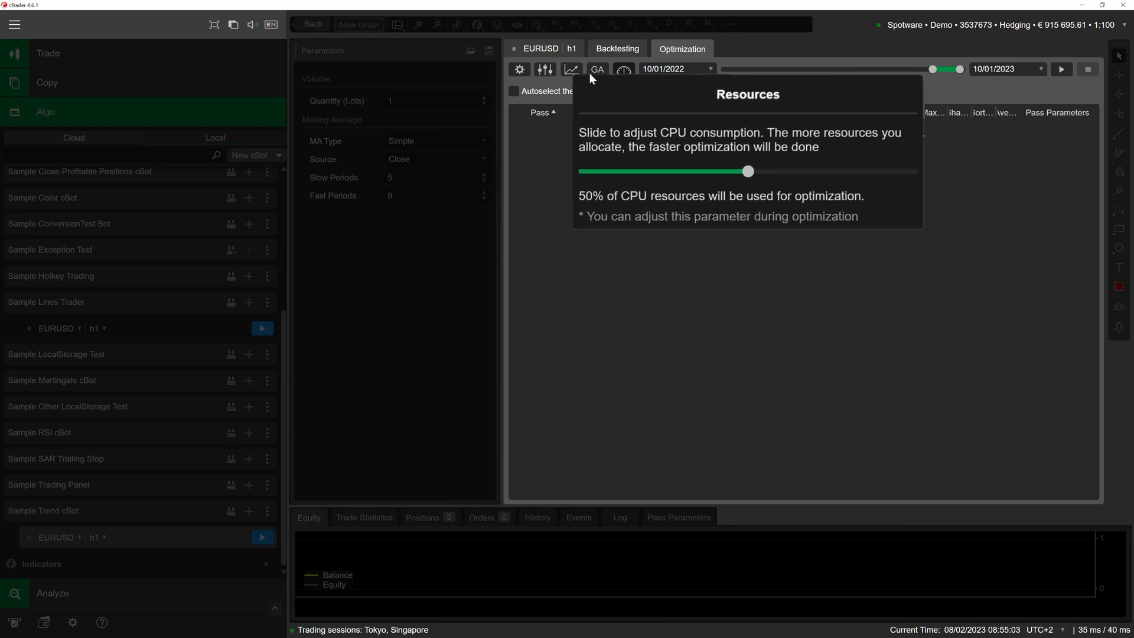
{"action": "mouse_move", "coordinate": [760, 172]}
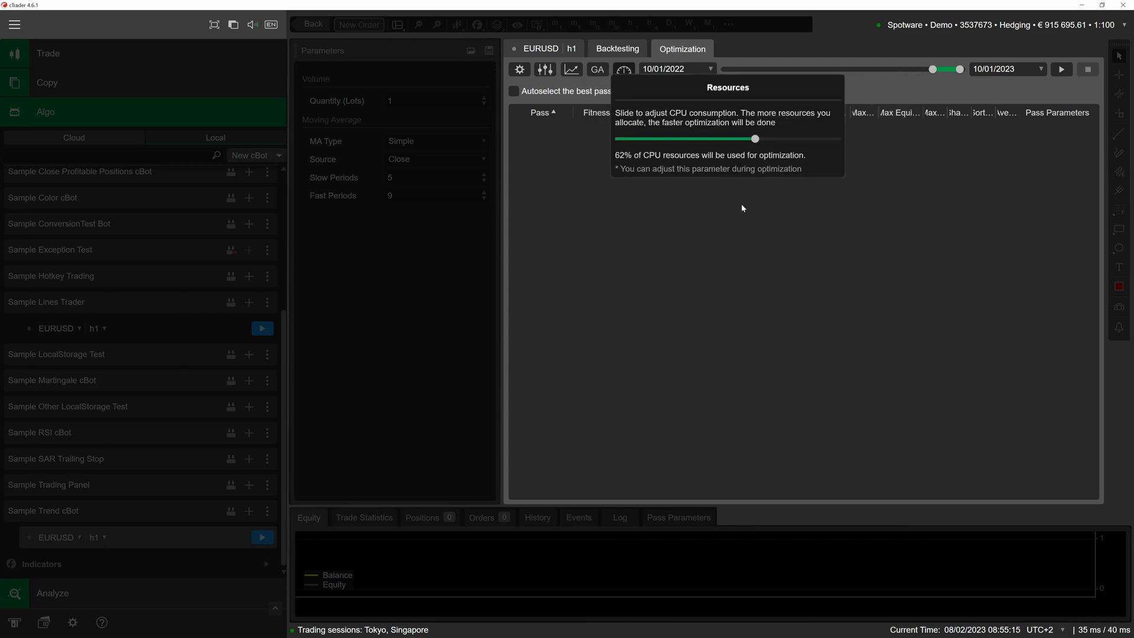
Start the optimization run and enable Autoselect the best pass as passes fill the table.
{"action": "left_click", "coordinate": [1060, 69]}
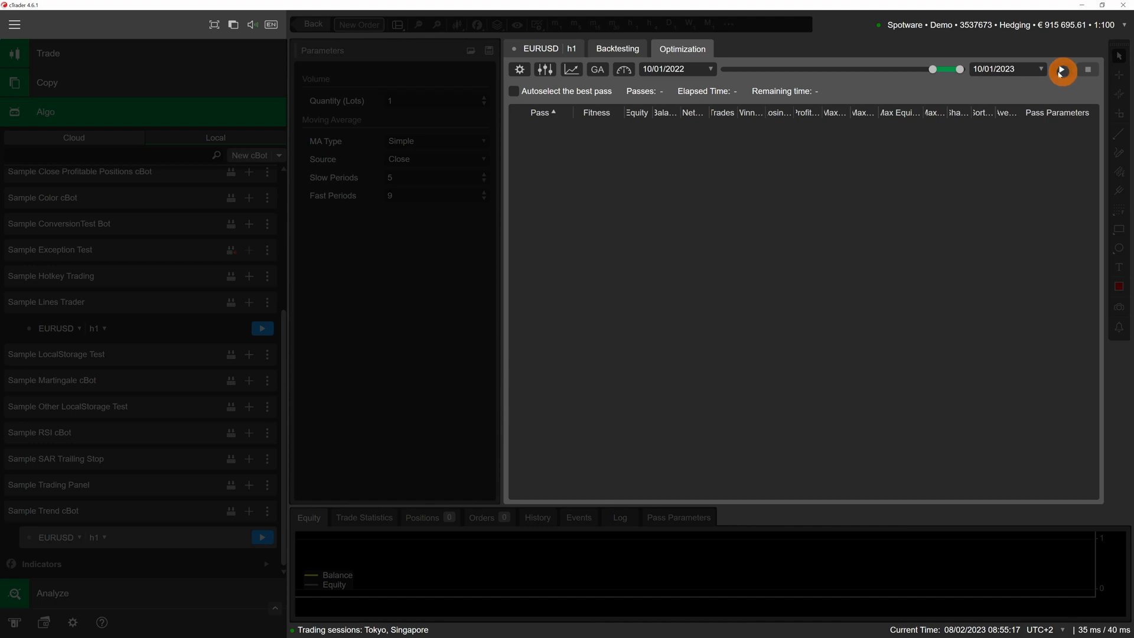
{"action": "left_click", "coordinate": [1061, 69]}
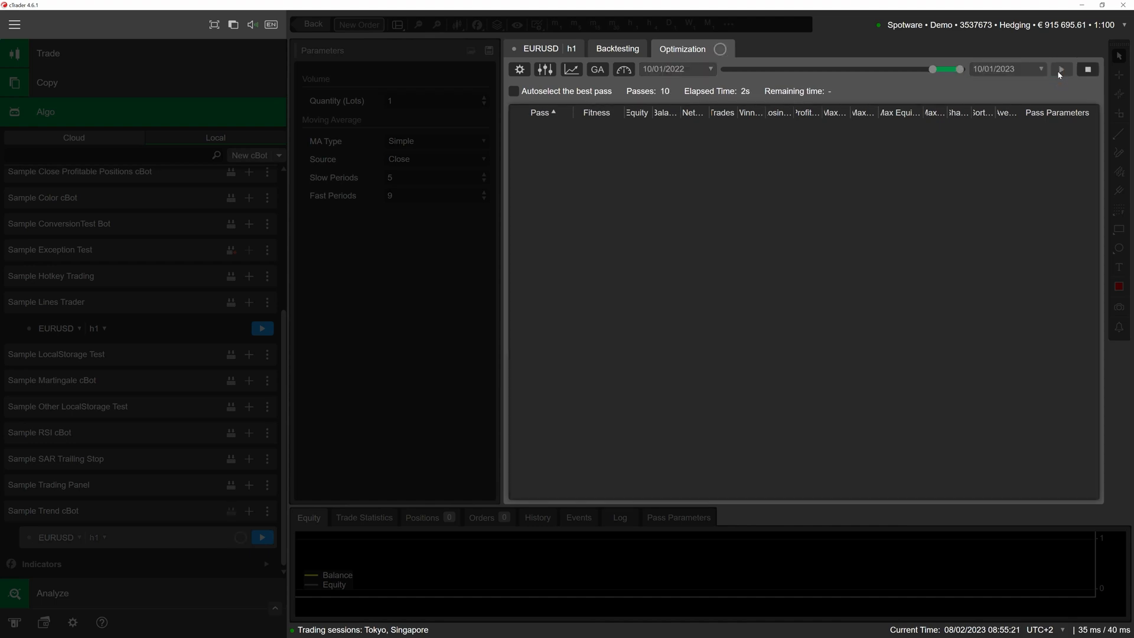
{"action": "left_click", "coordinate": [1058, 69]}
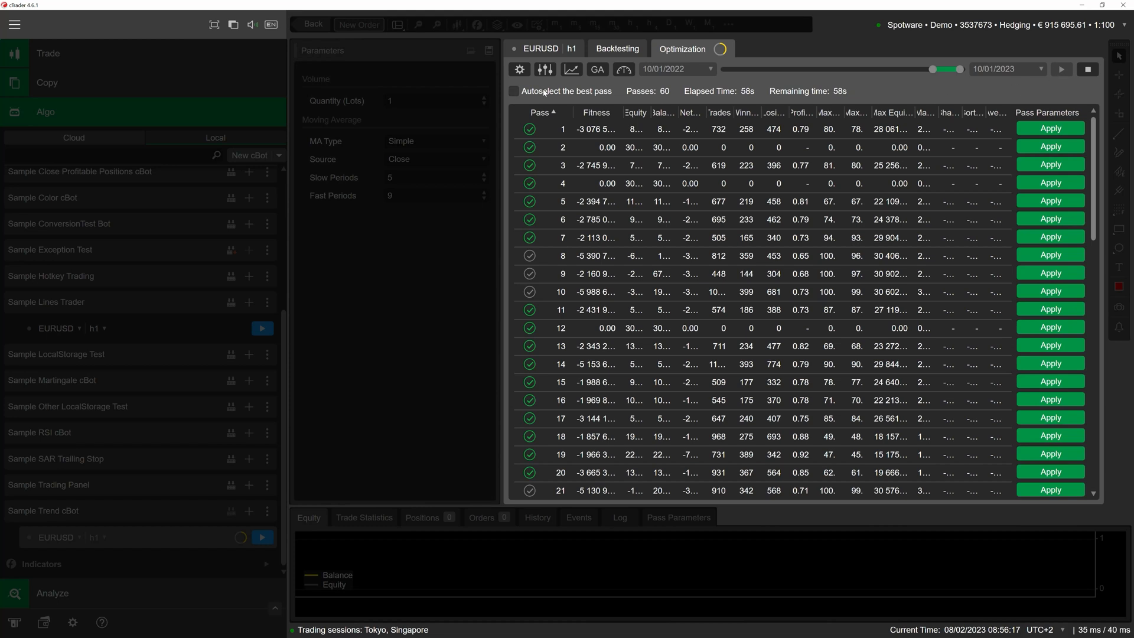
{"action": "left_click", "coordinate": [514, 91]}
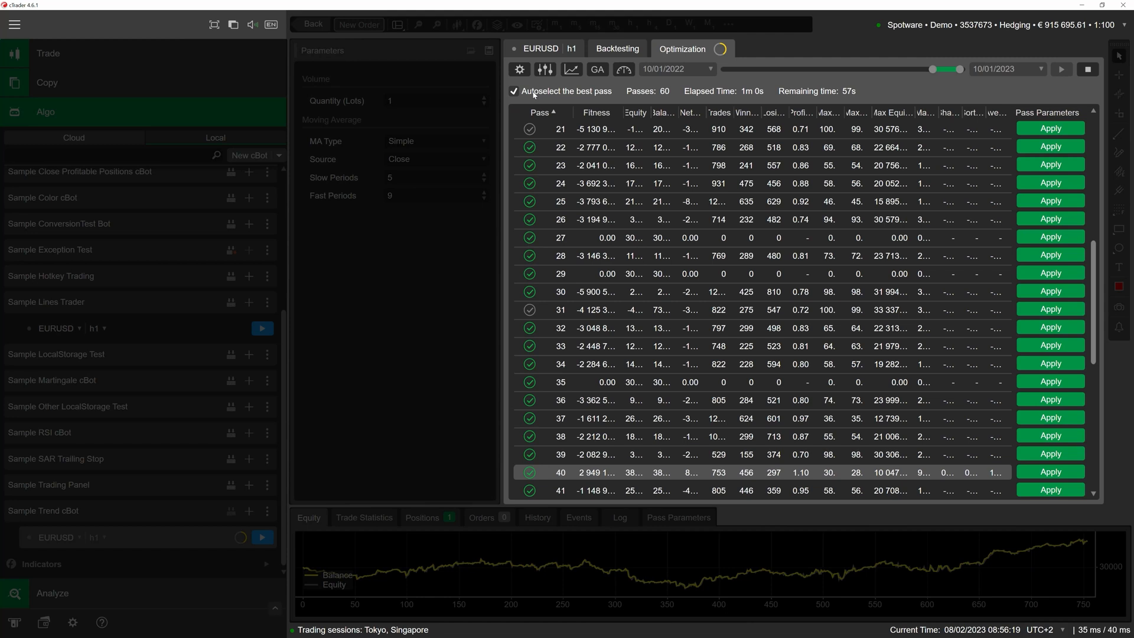